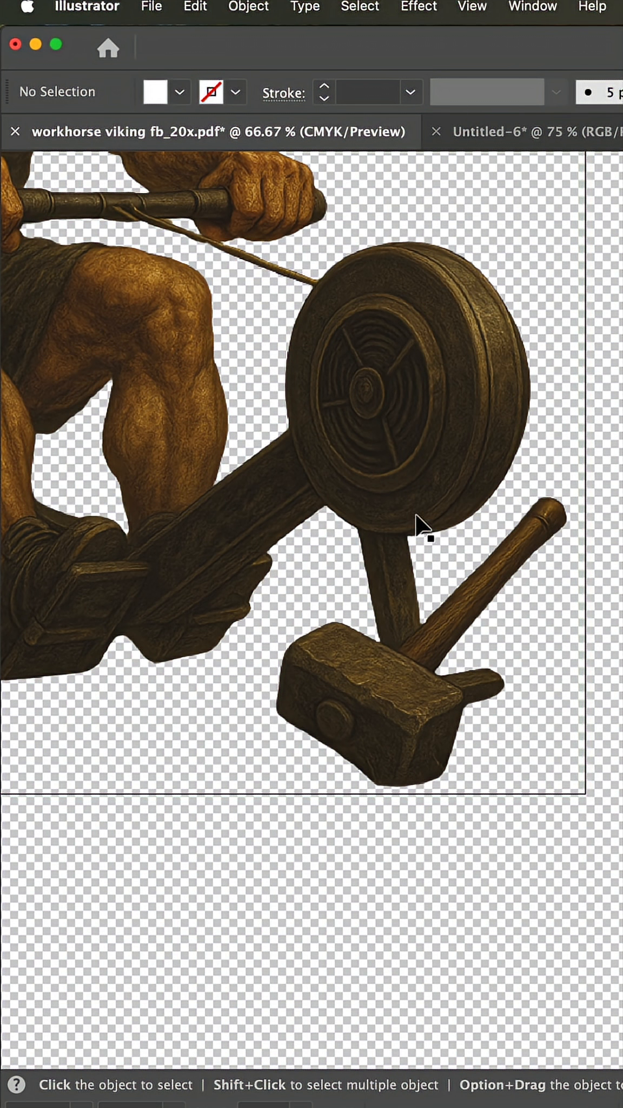
{"action": "mouse_move", "coordinate": [376, 503]}
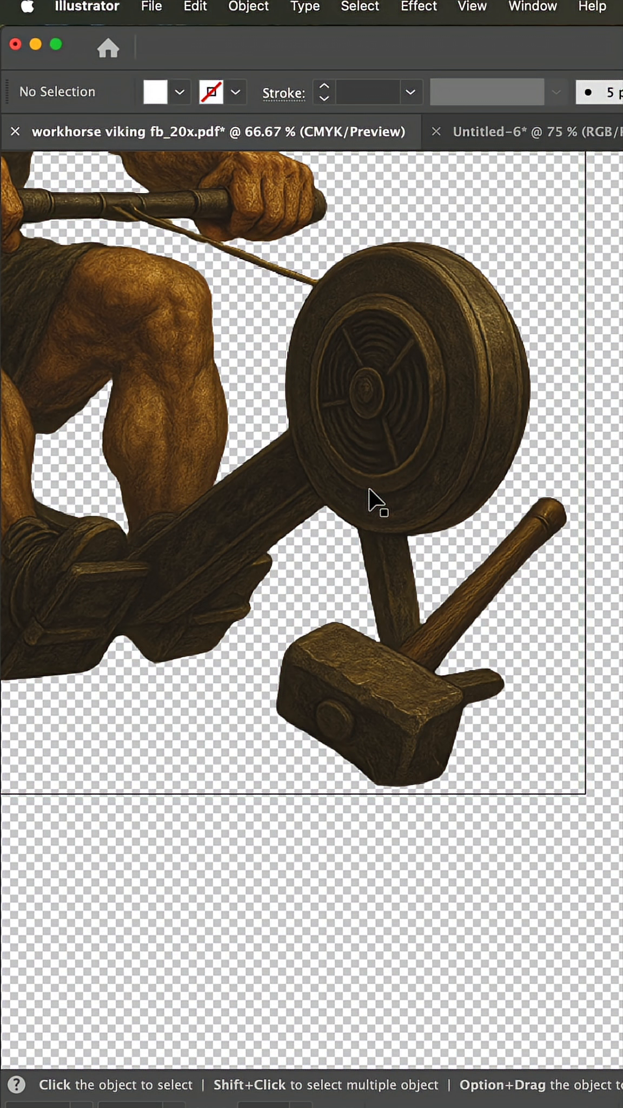
{"action": "mouse_move", "coordinate": [46, 760]}
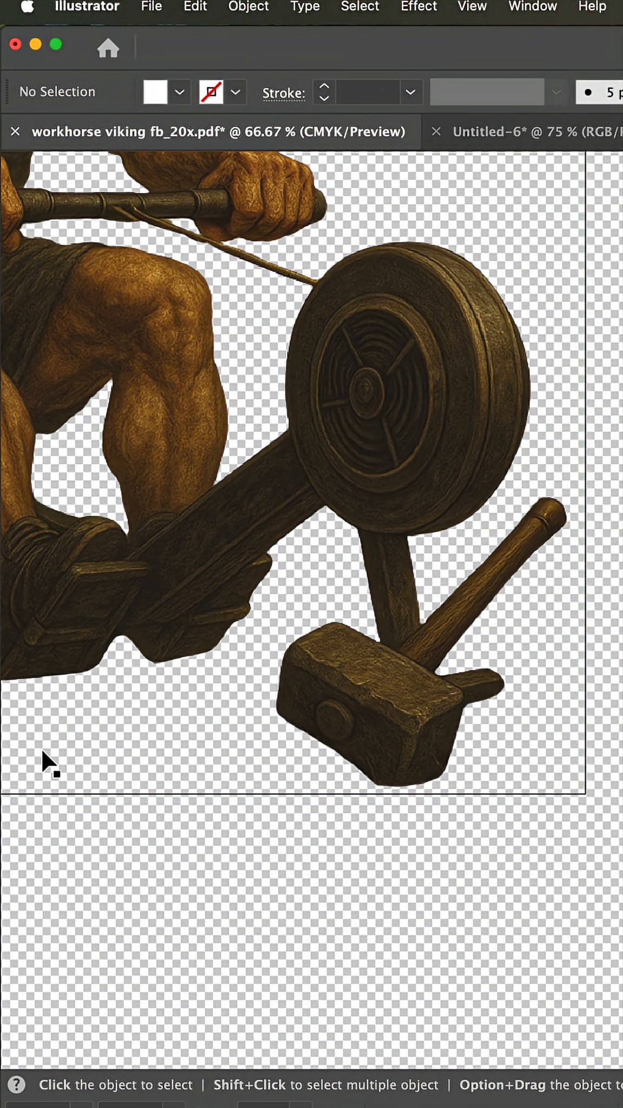
{"action": "mouse_move", "coordinate": [548, 412]}
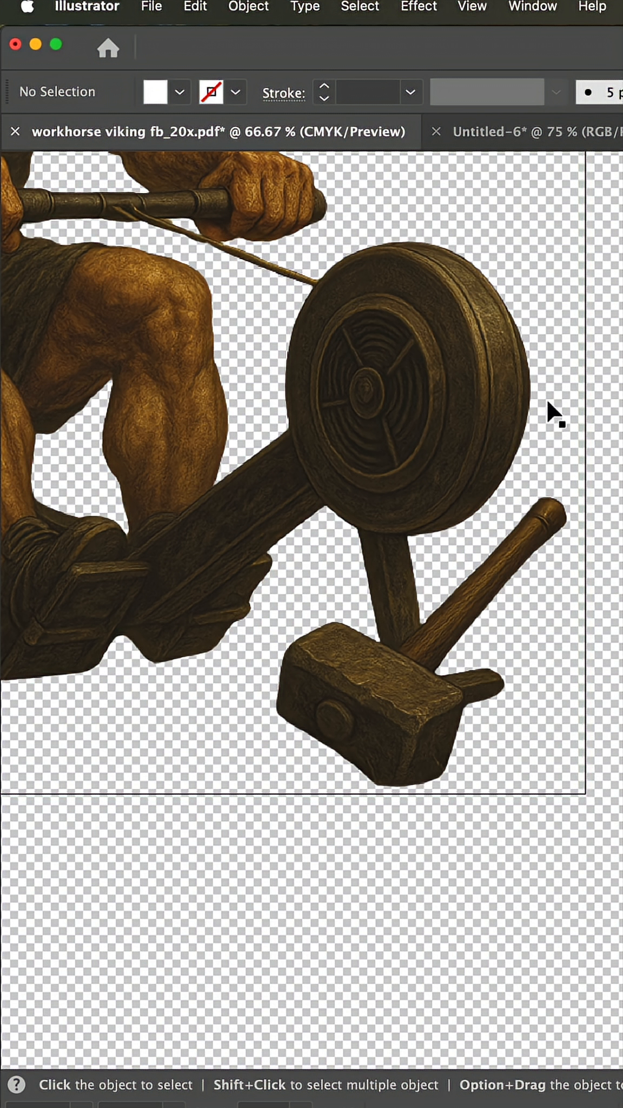
{"action": "mouse_move", "coordinate": [175, 589]}
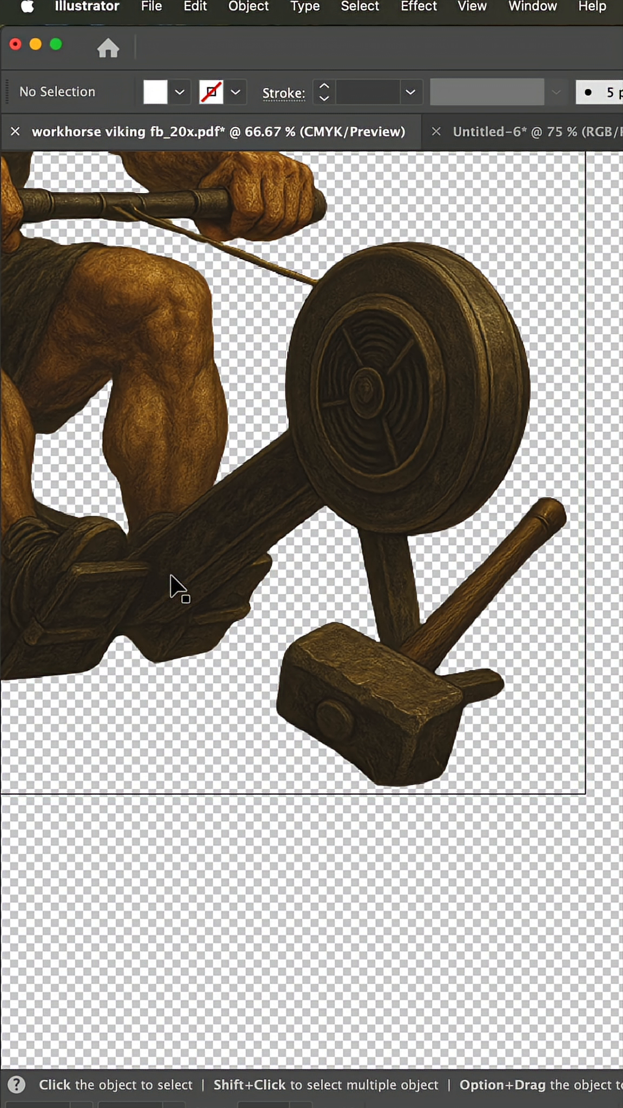
{"action": "mouse_move", "coordinate": [395, 458]}
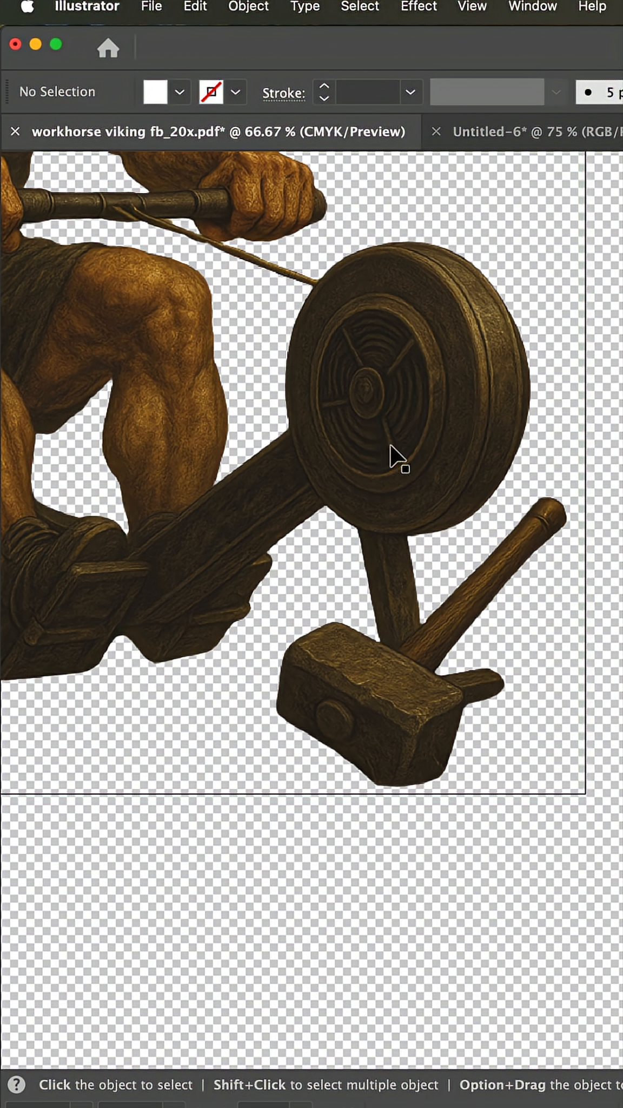
{"action": "mouse_move", "coordinate": [291, 576]}
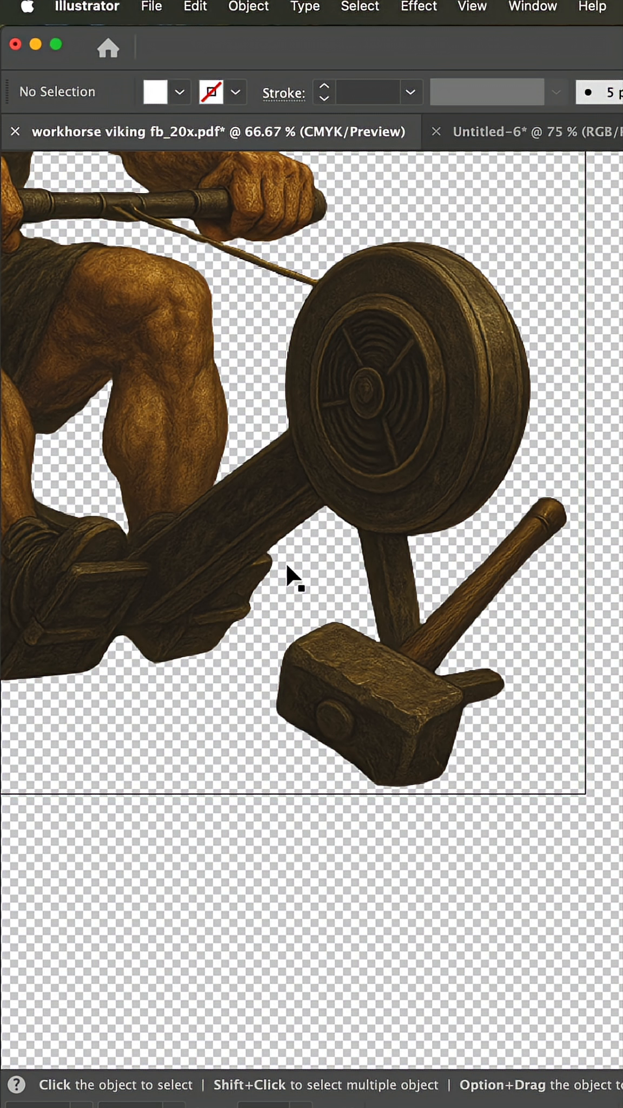
{"action": "mouse_move", "coordinate": [322, 587]}
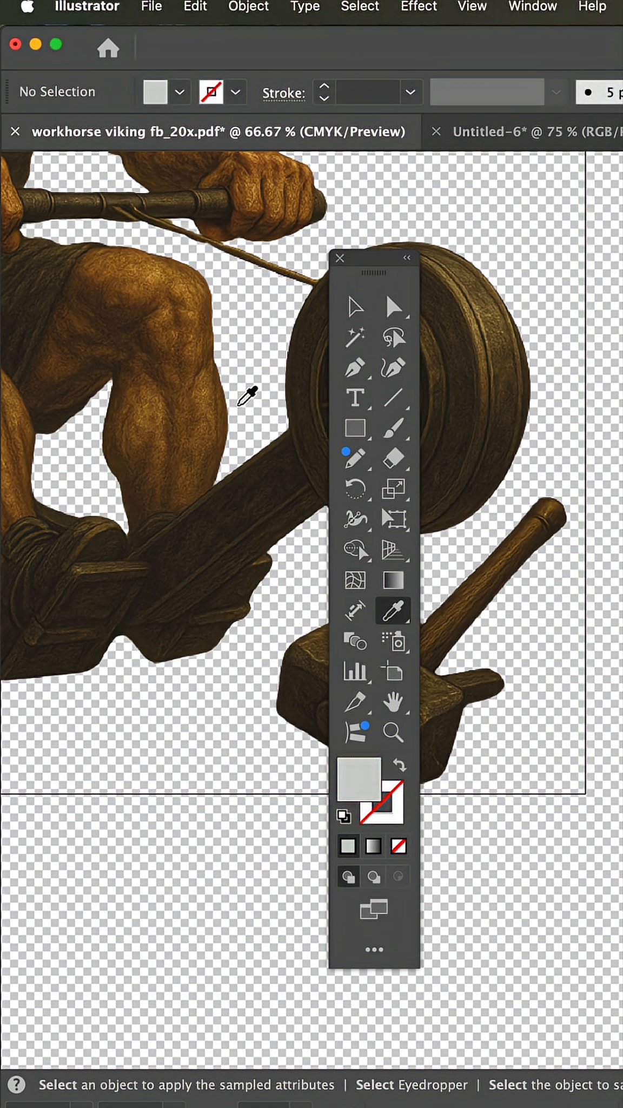
{"action": "mouse_move", "coordinate": [229, 388]}
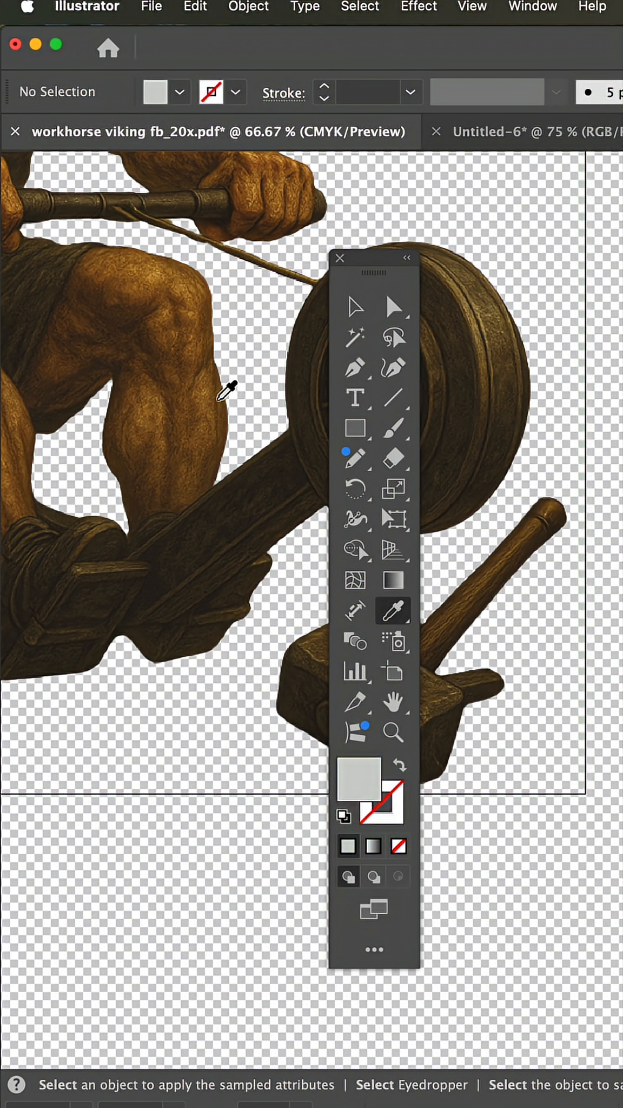
Eyedropper the viking's leg, then the transparent area beside the wood, turning the fill near-black.
{"action": "left_click", "coordinate": [216, 402]}
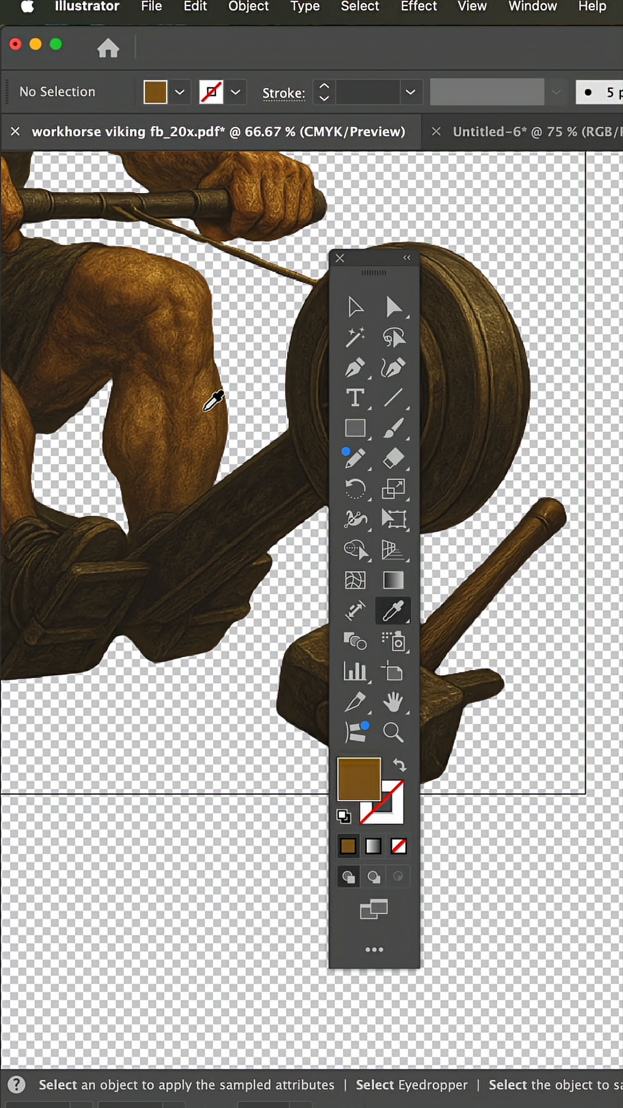
{"action": "mouse_move", "coordinate": [361, 785]}
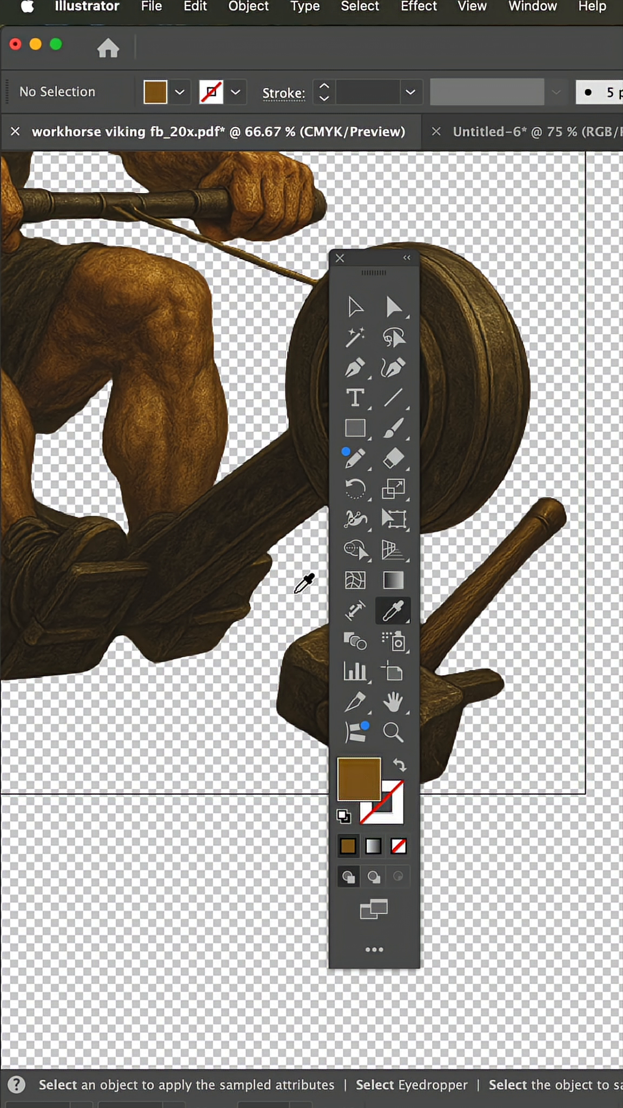
{"action": "left_click", "coordinate": [358, 779]}
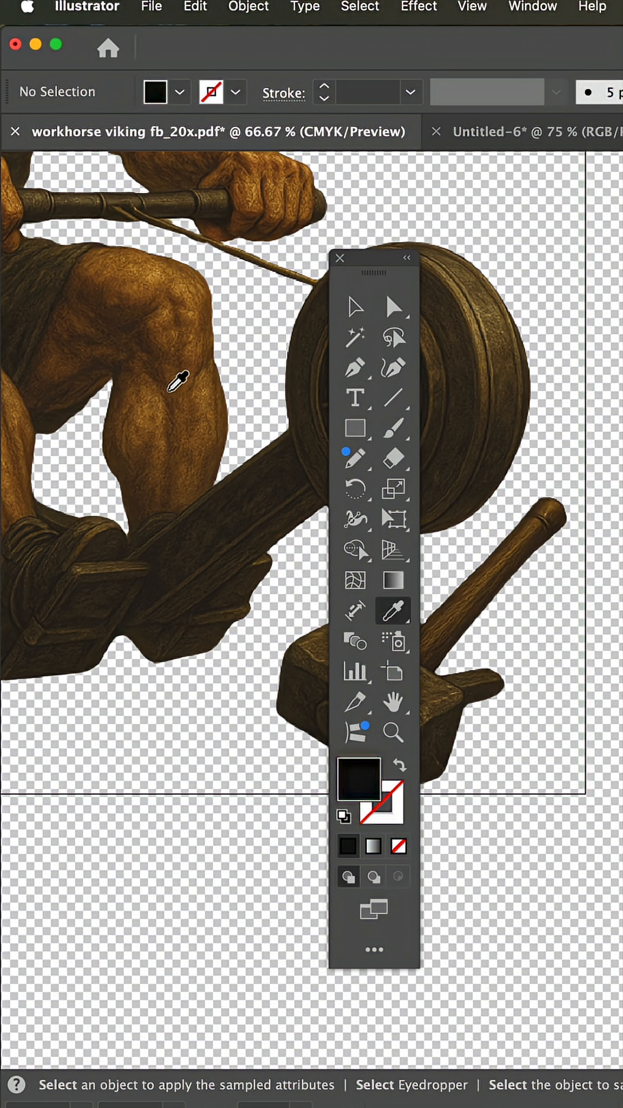
{"action": "mouse_move", "coordinate": [482, 138]}
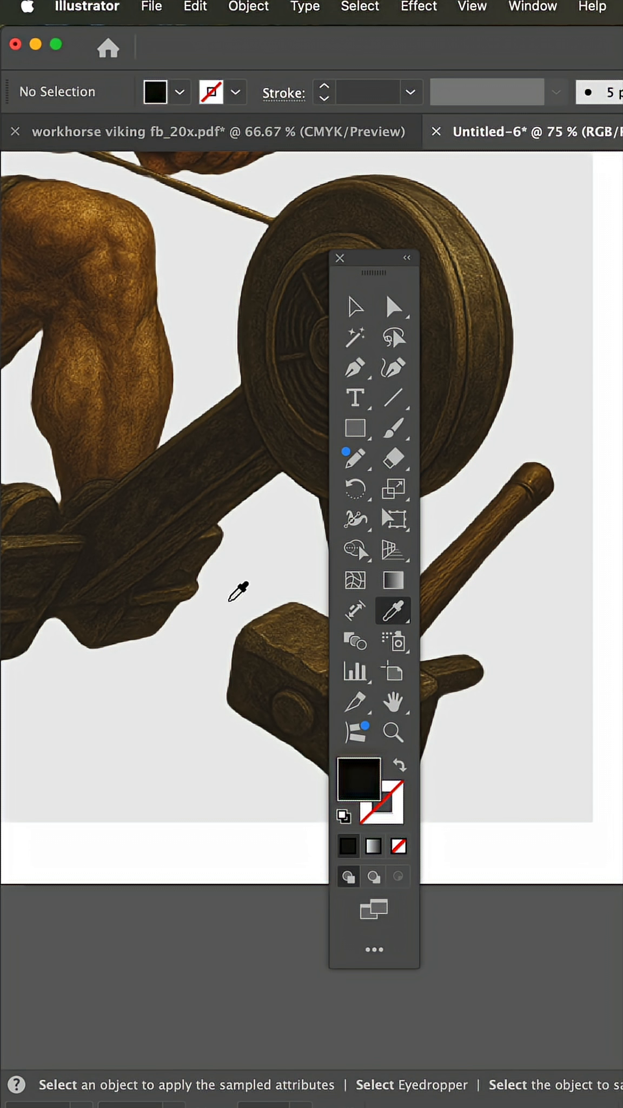
{"action": "mouse_move", "coordinate": [215, 852]}
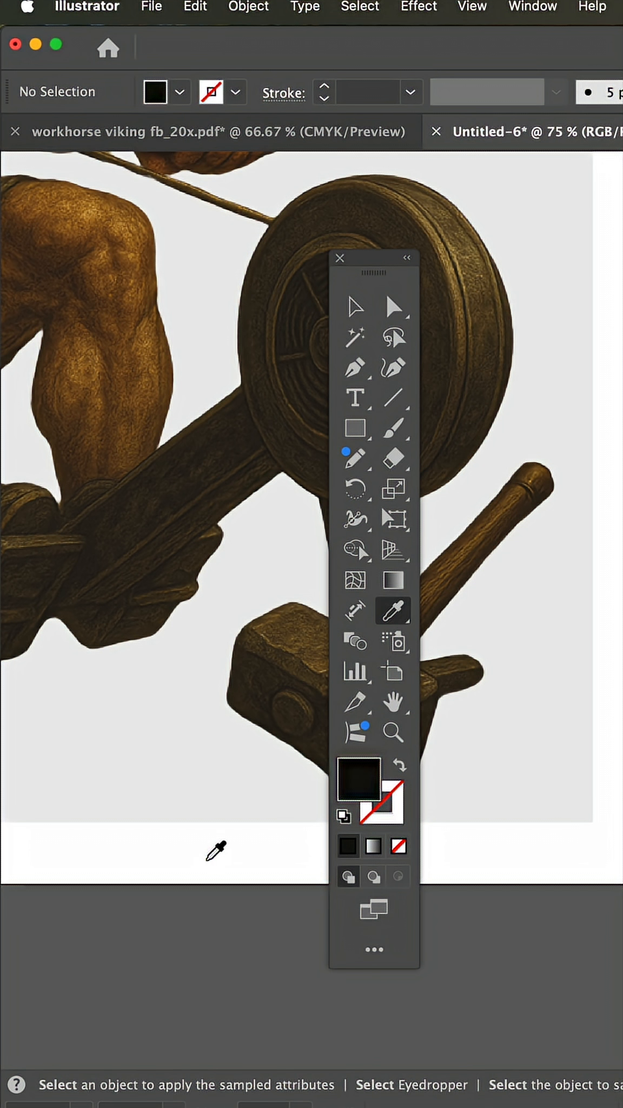
{"action": "mouse_move", "coordinate": [289, 841]}
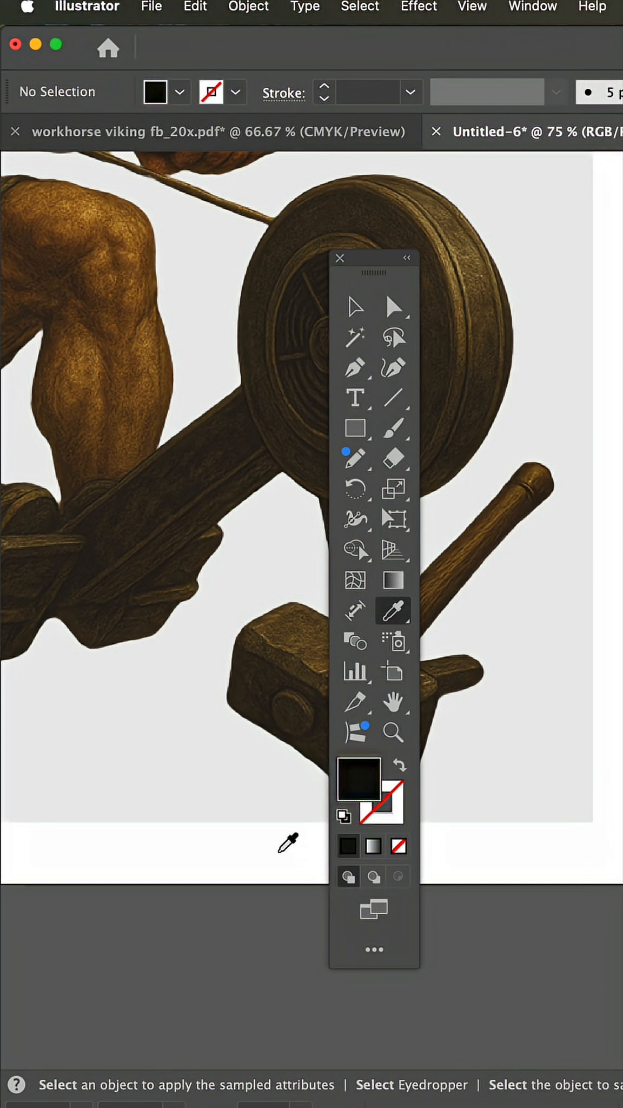
{"action": "mouse_move", "coordinate": [169, 748]}
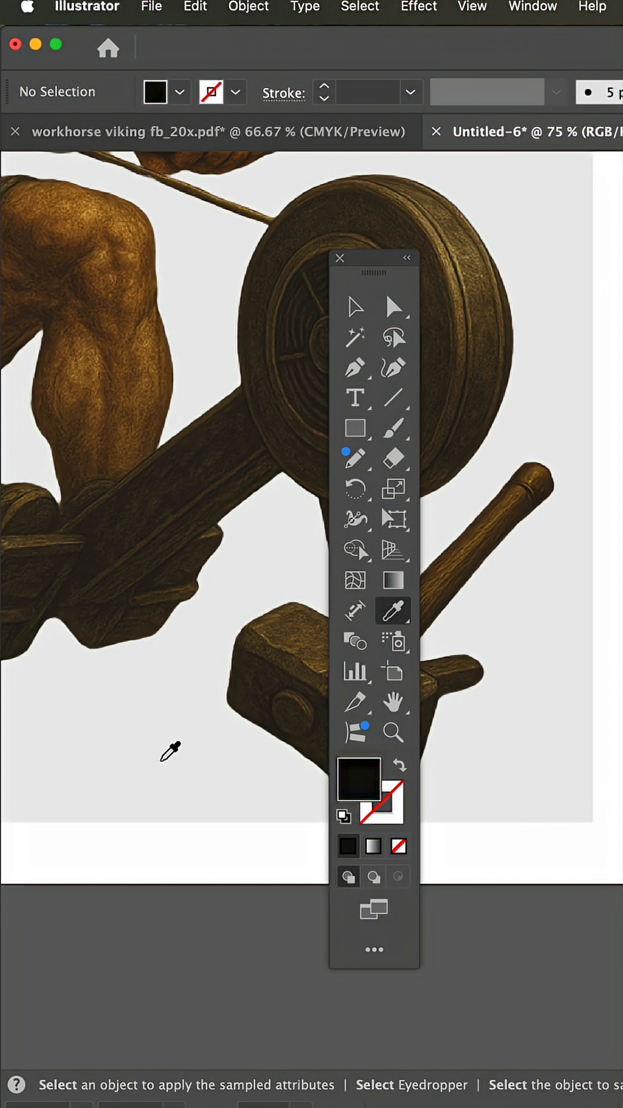
{"action": "mouse_move", "coordinate": [327, 129]}
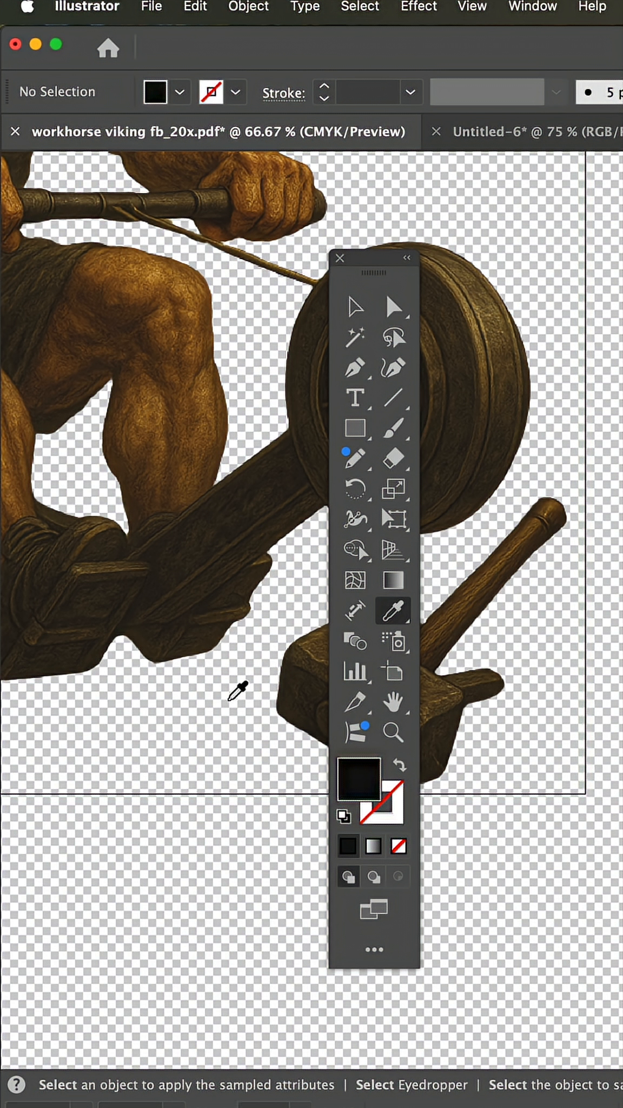
{"action": "mouse_move", "coordinate": [229, 697]}
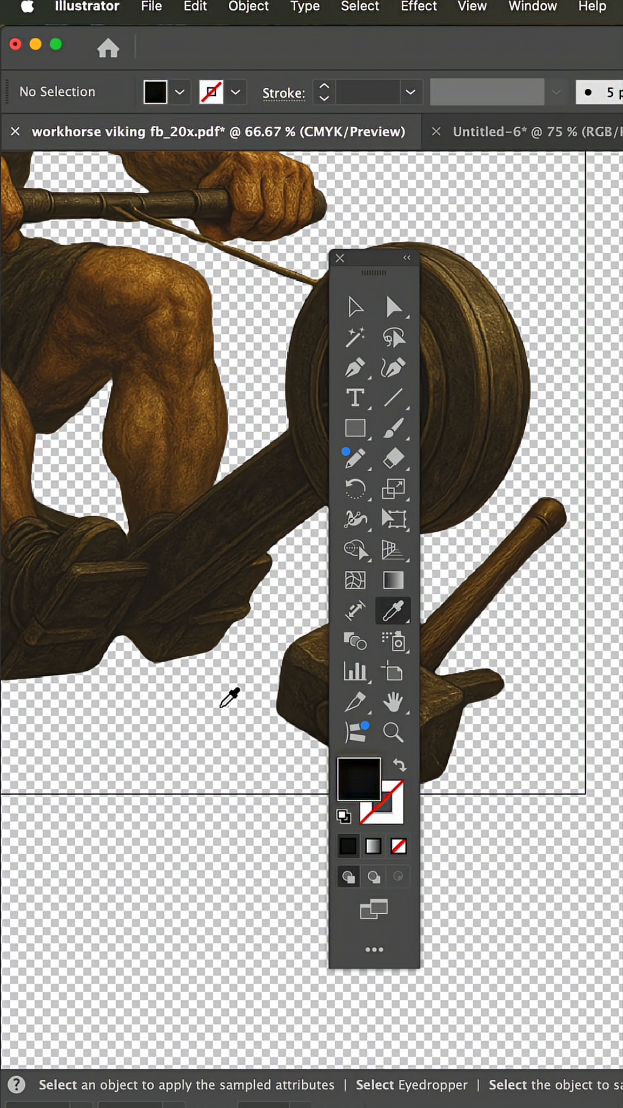
{"action": "mouse_move", "coordinate": [226, 698]}
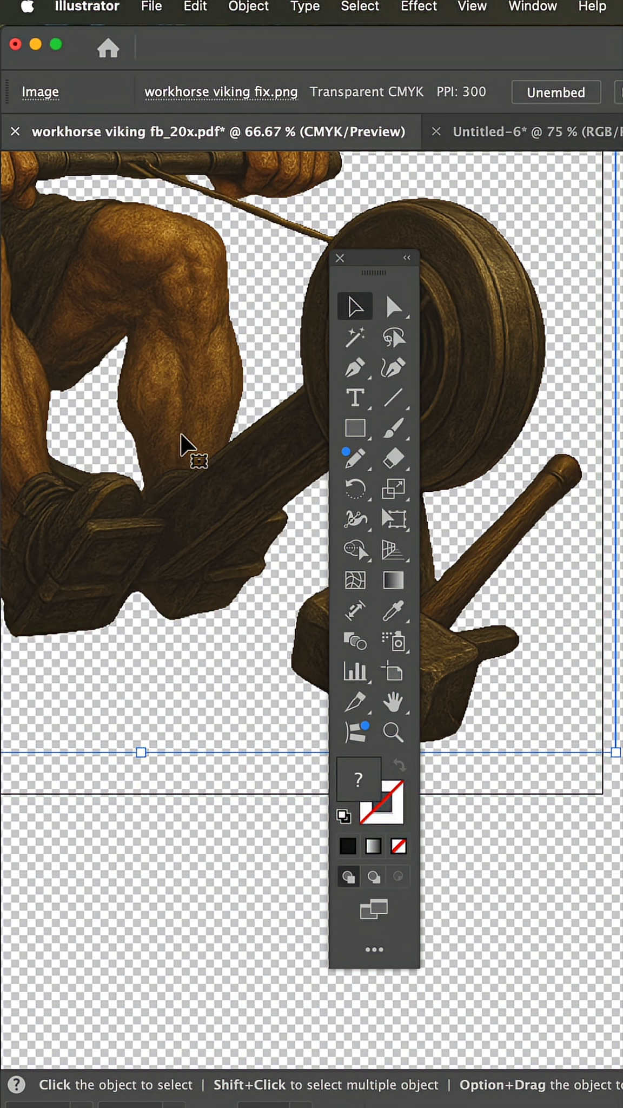
{"action": "mouse_move", "coordinate": [256, 826]}
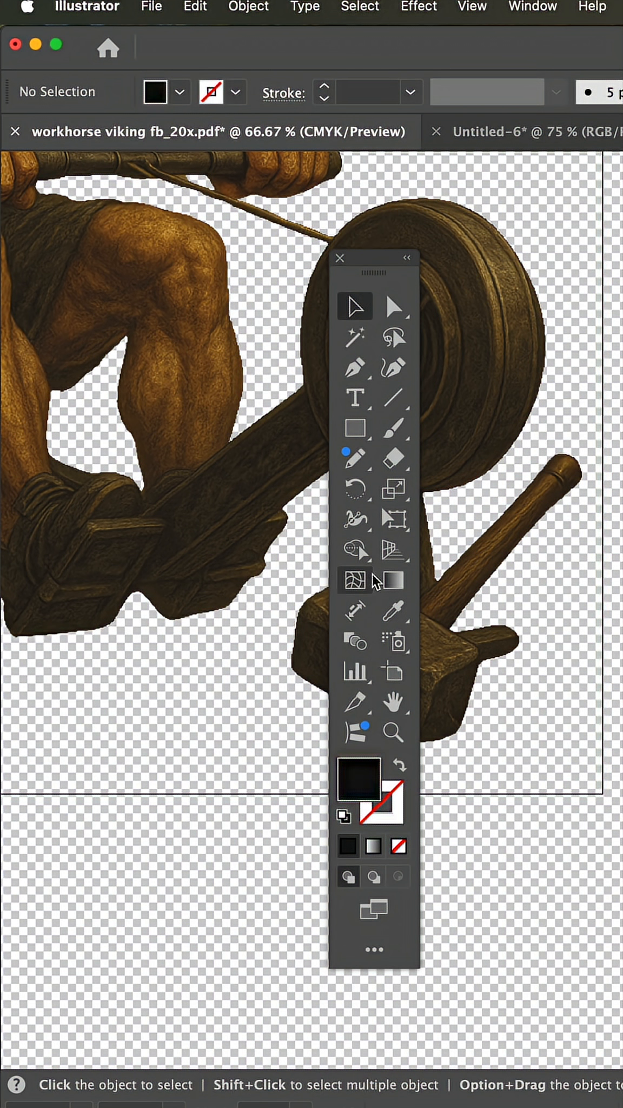
Eyedropper the fixed image's leg (brown), then the transparent area near the hammer, giving a white fill.
{"action": "left_click", "coordinate": [393, 610]}
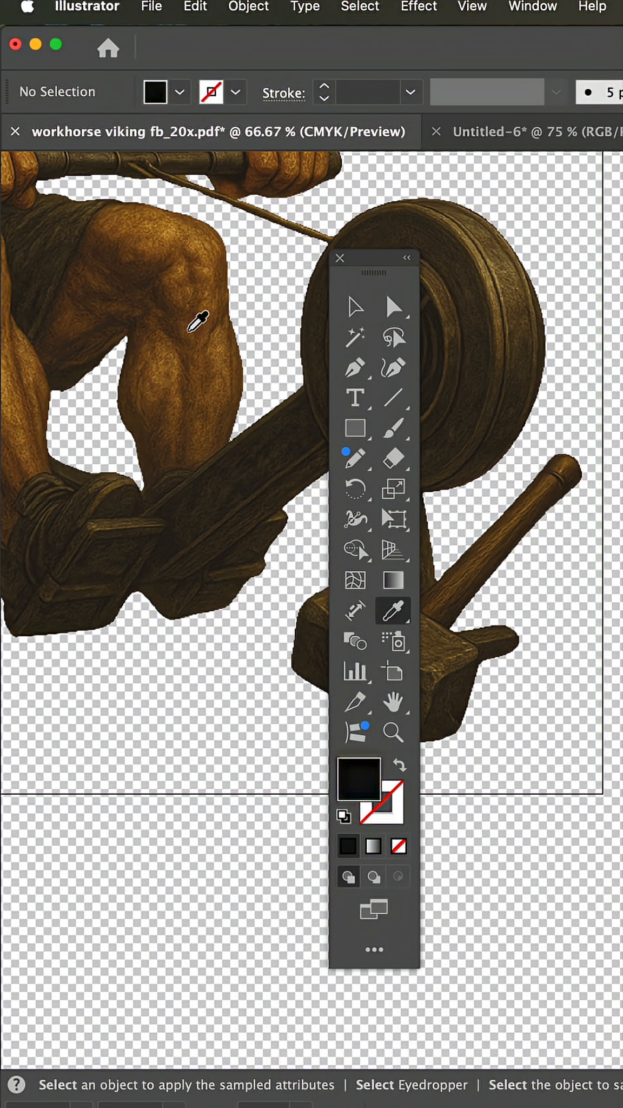
{"action": "left_click", "coordinate": [198, 321]}
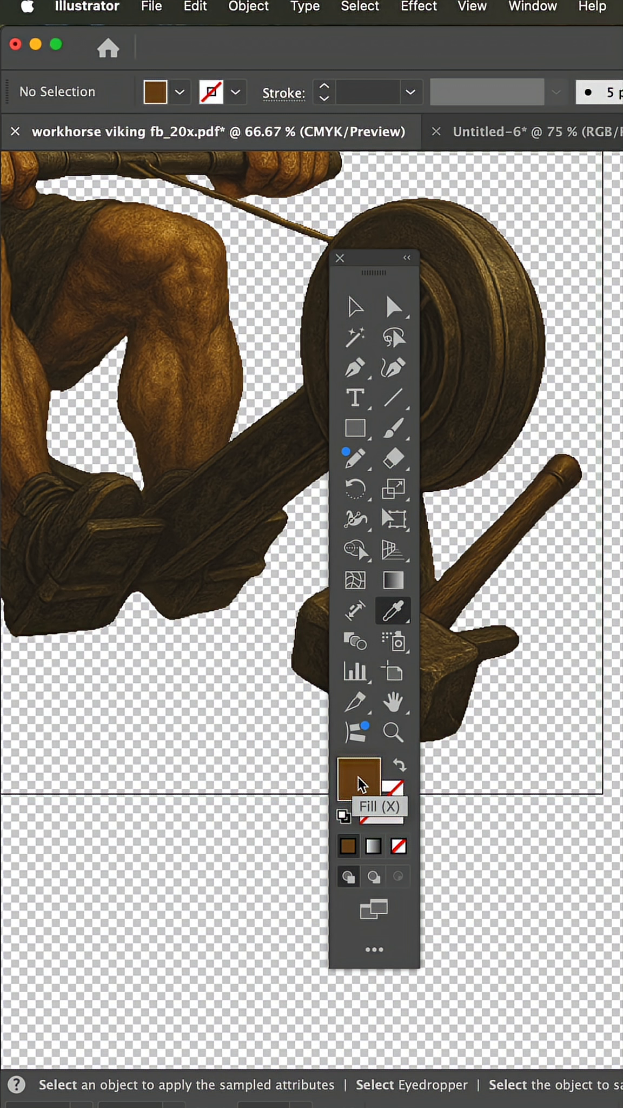
{"action": "mouse_move", "coordinate": [267, 612]}
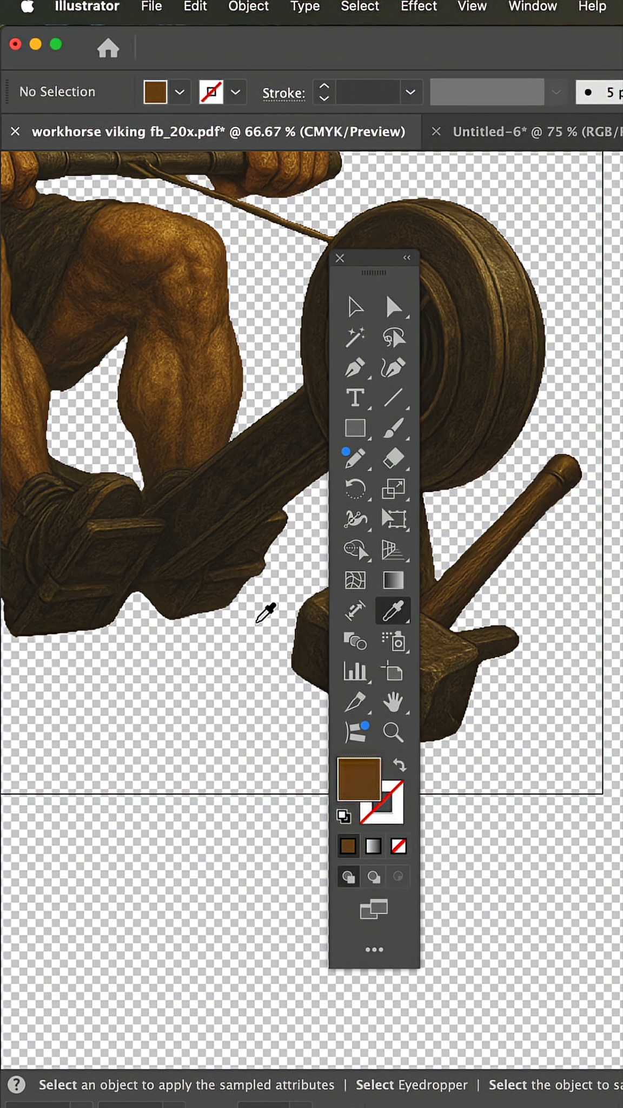
{"action": "left_click", "coordinate": [262, 634]}
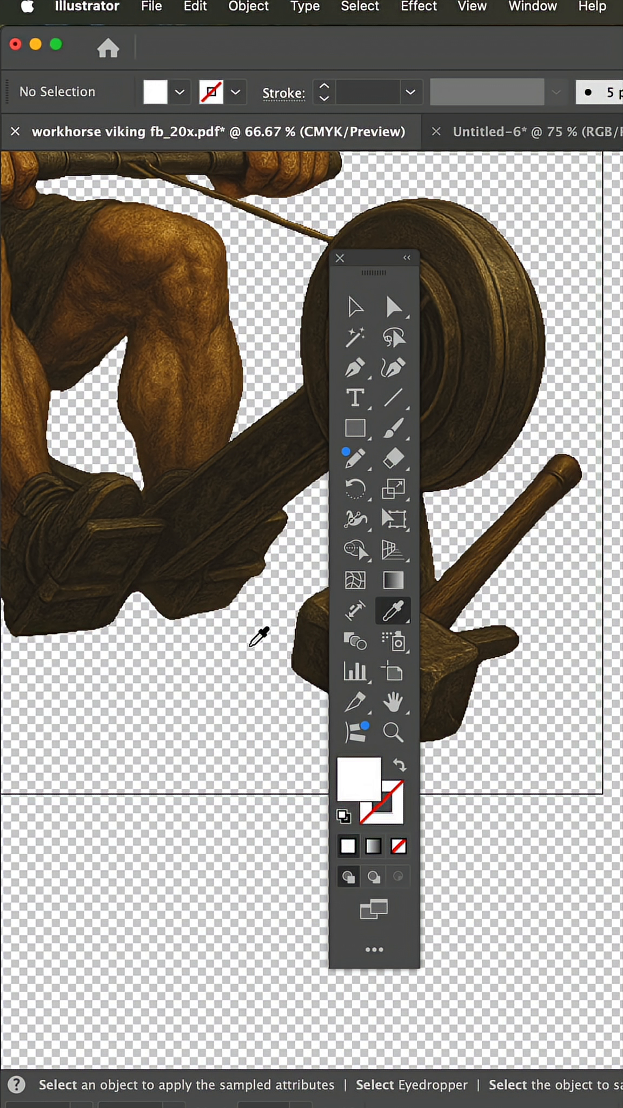
{"action": "mouse_move", "coordinate": [268, 686]}
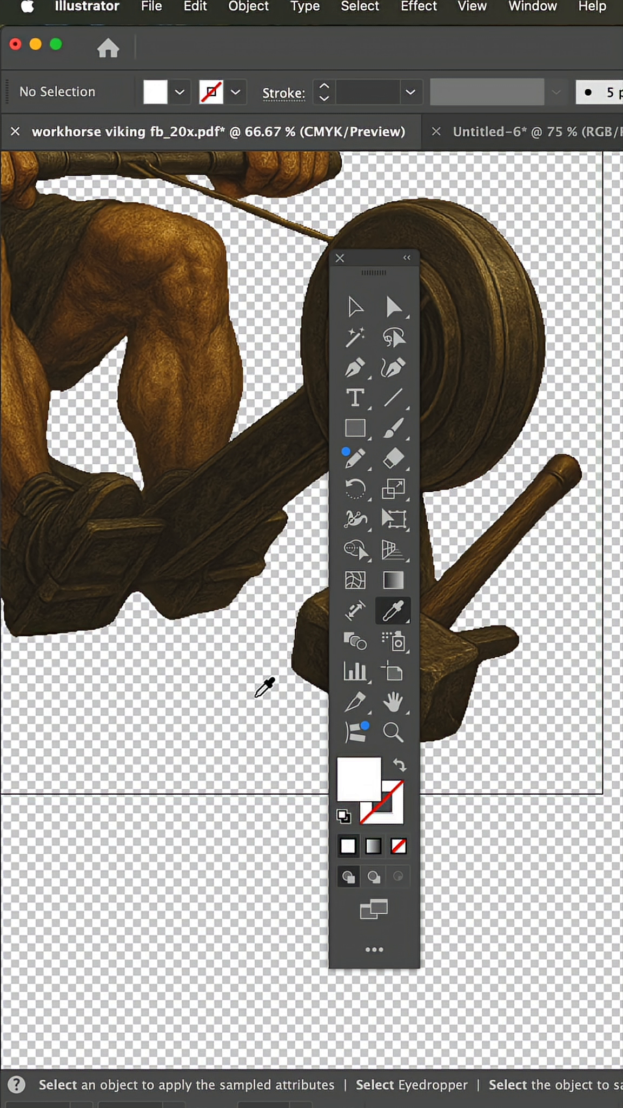
{"action": "mouse_move", "coordinate": [361, 786]}
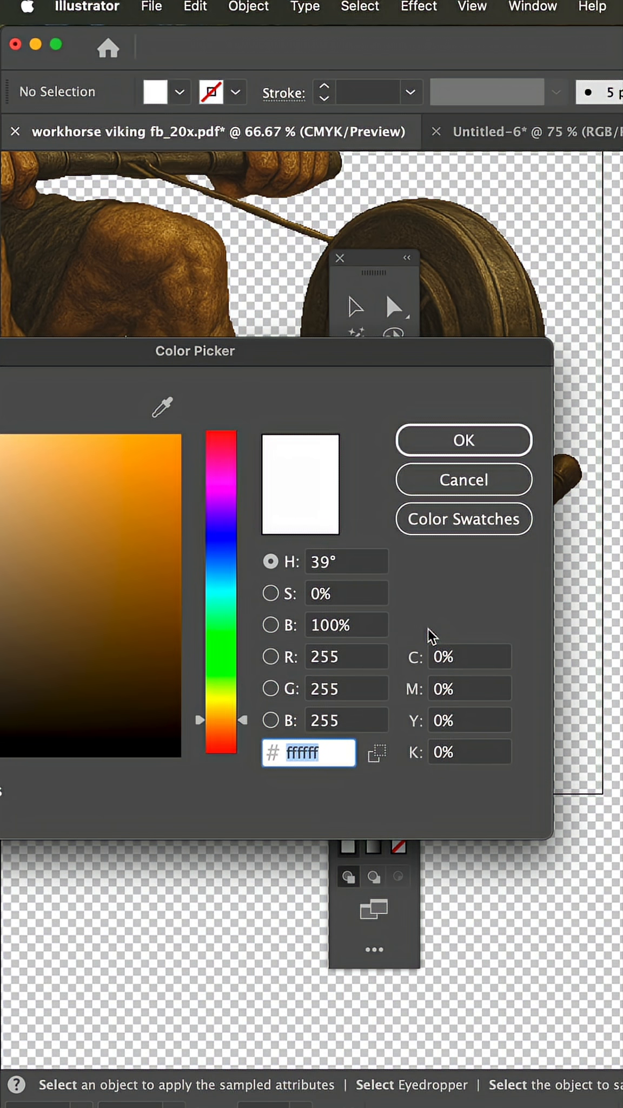
Confirm the fill reads ffffff with all CMYK at zero and accept it in the Color Picker.
{"action": "left_click", "coordinate": [463, 440]}
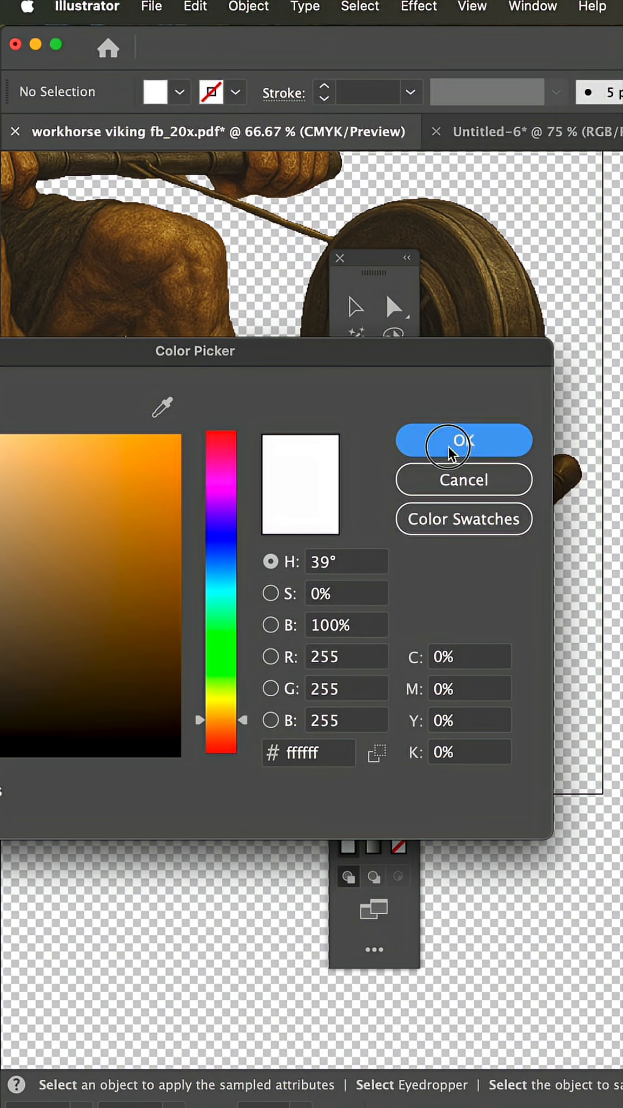